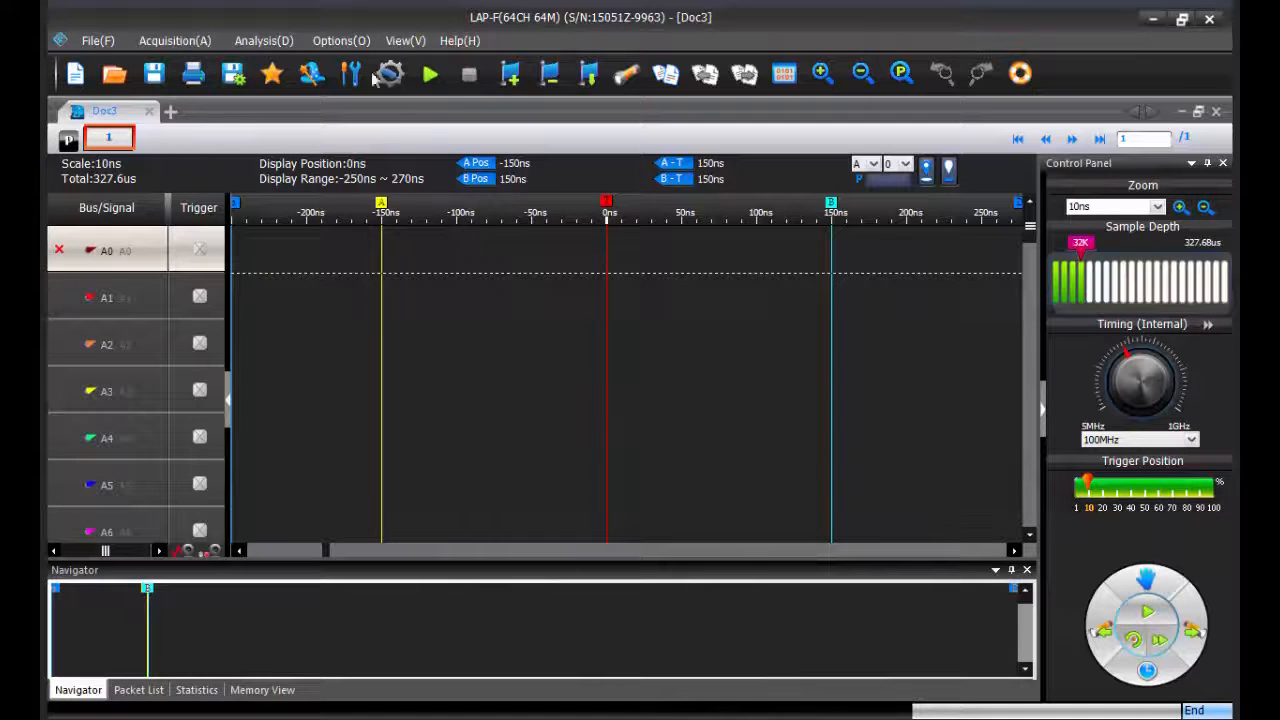
Step: Open the Long-time Record settings from the Acquisition menu
{"action": "left_click", "coordinate": [340, 40]}
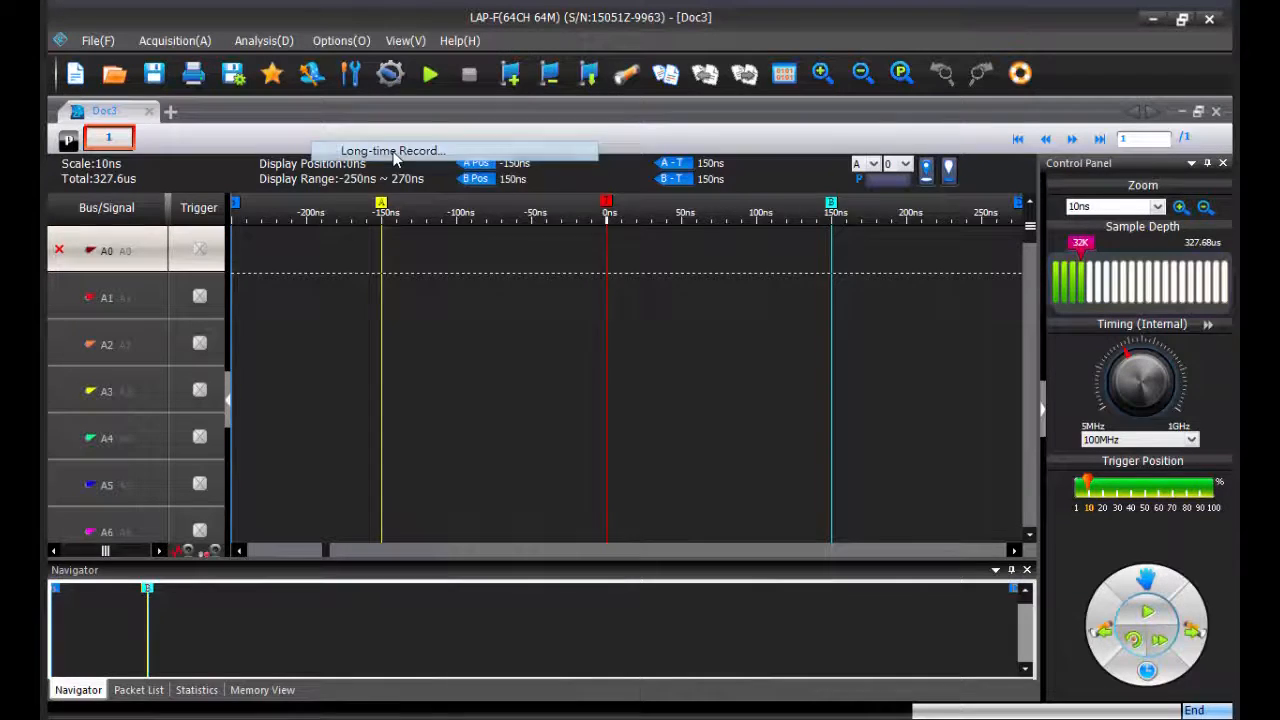
{"action": "left_click", "coordinate": [392, 150]}
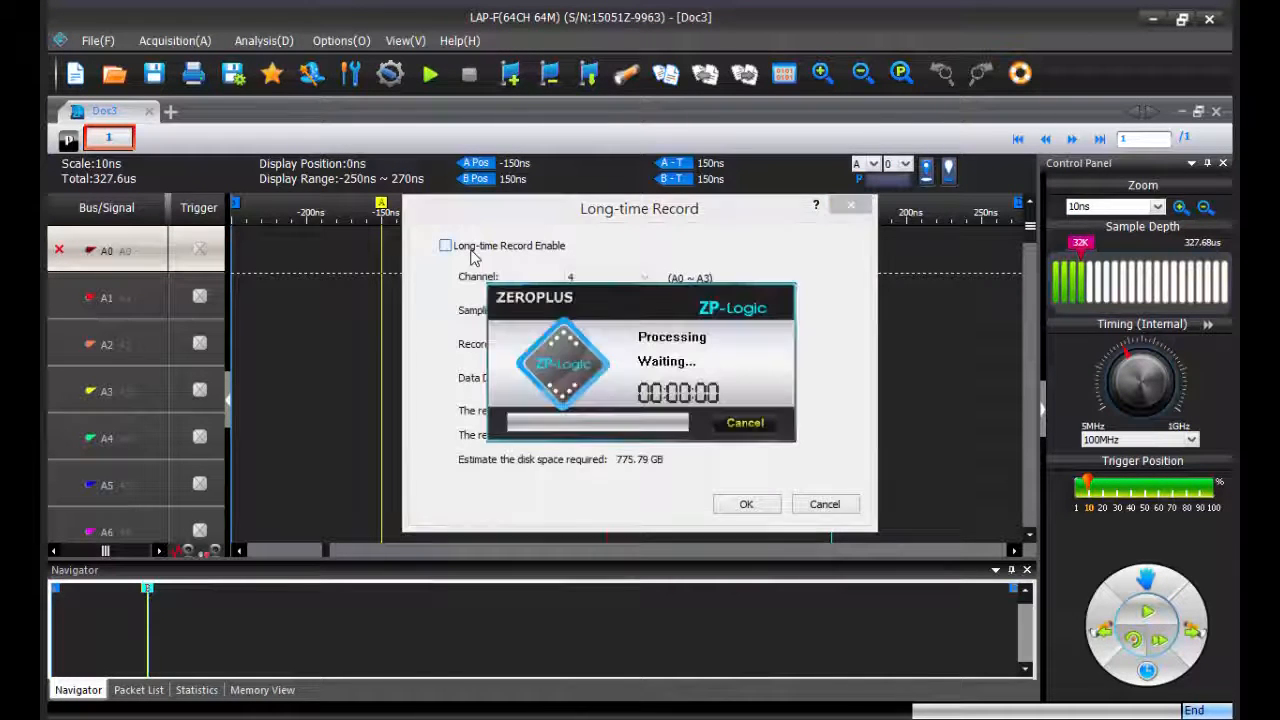
Step: Enable long-time recording, trying other options, then settle on 4 channels at 100MHz
{"action": "left_click", "coordinate": [445, 245]}
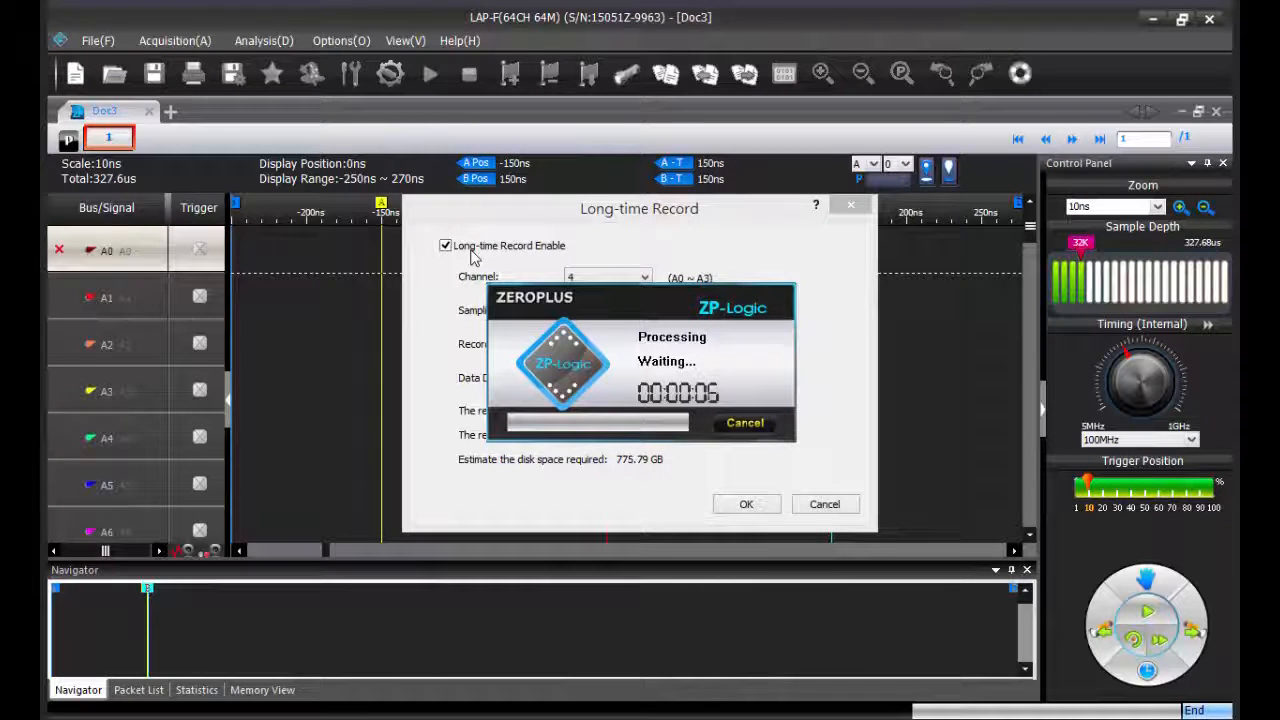
{"action": "left_click", "coordinate": [743, 423]}
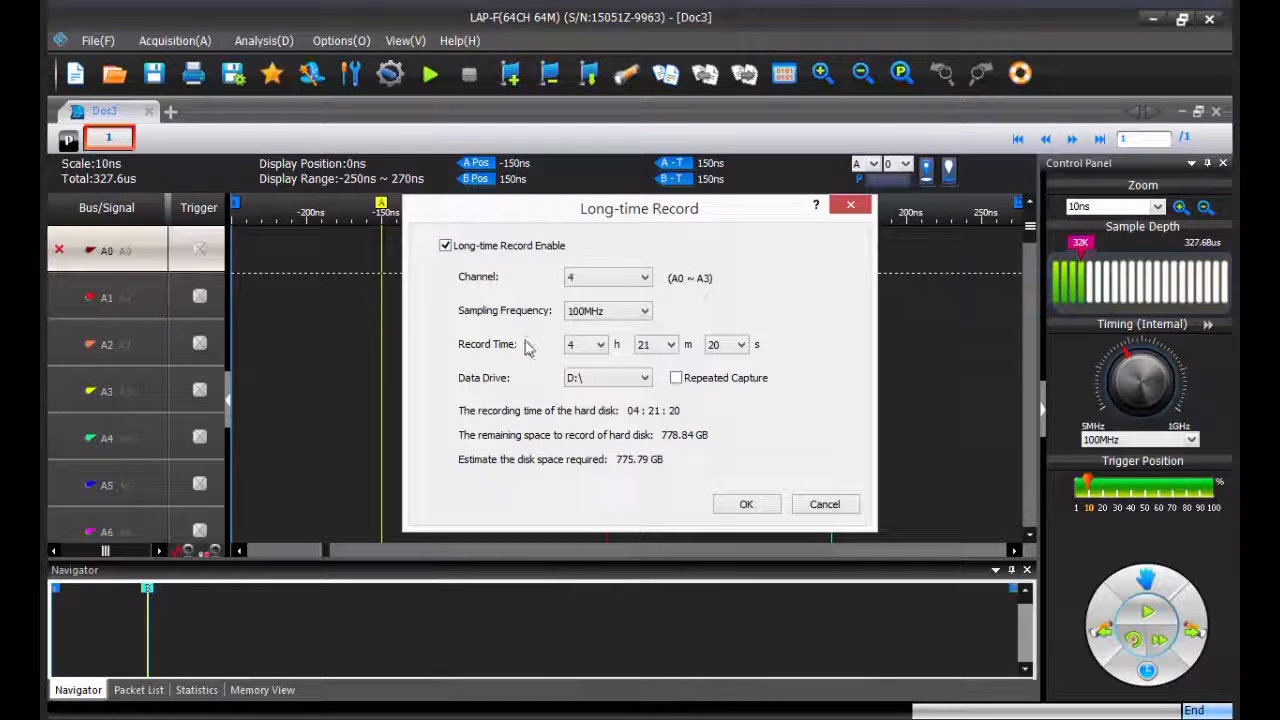
{"action": "left_click", "coordinate": [640, 277]}
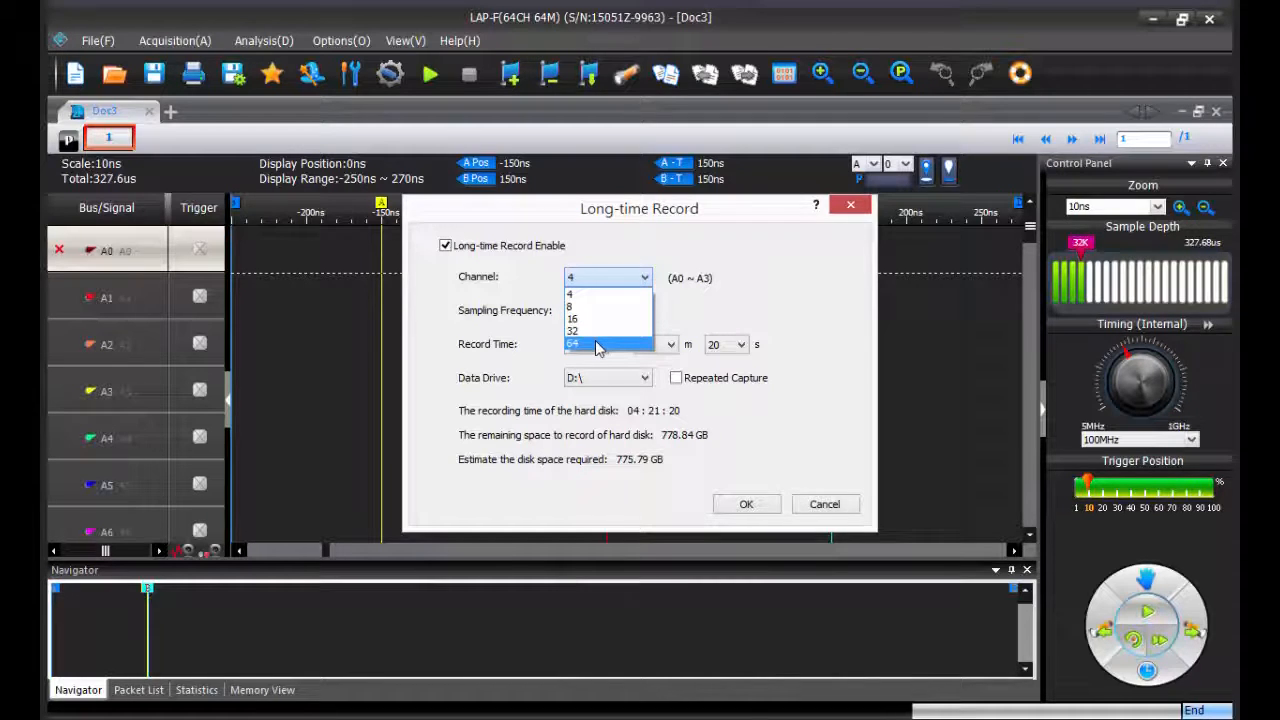
{"action": "left_click", "coordinate": [596, 343]}
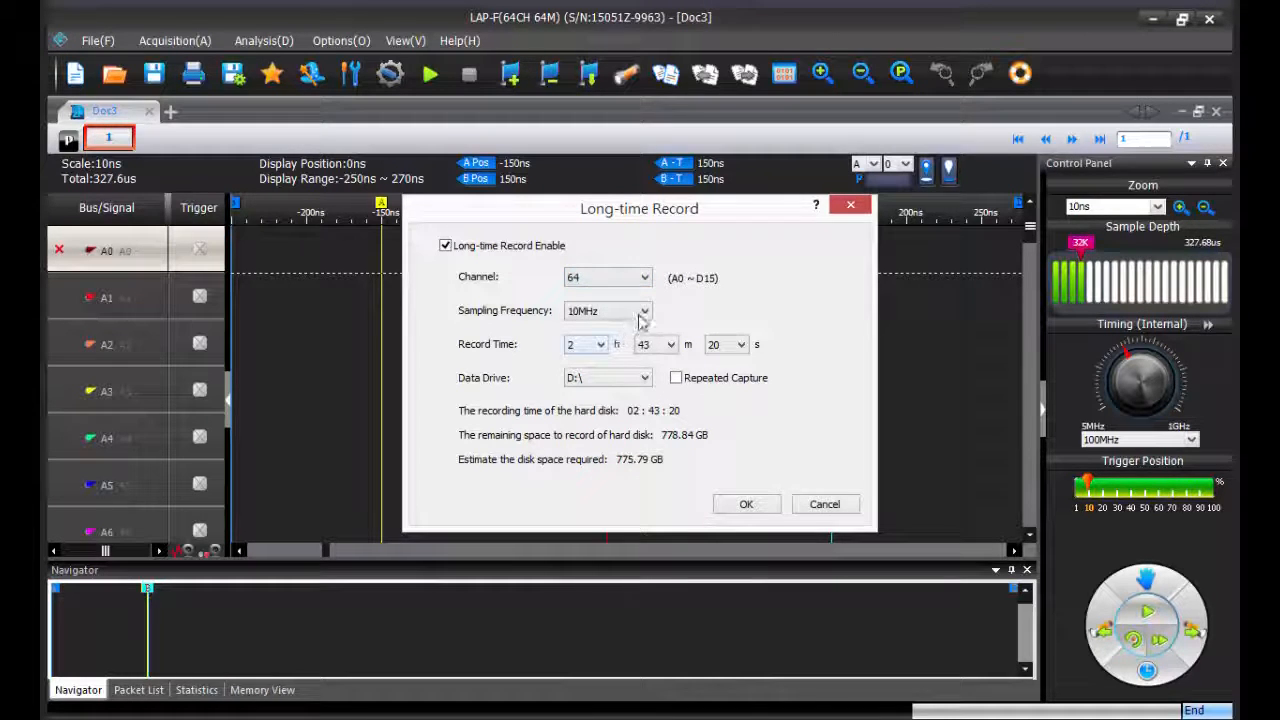
{"action": "left_click", "coordinate": [642, 310]}
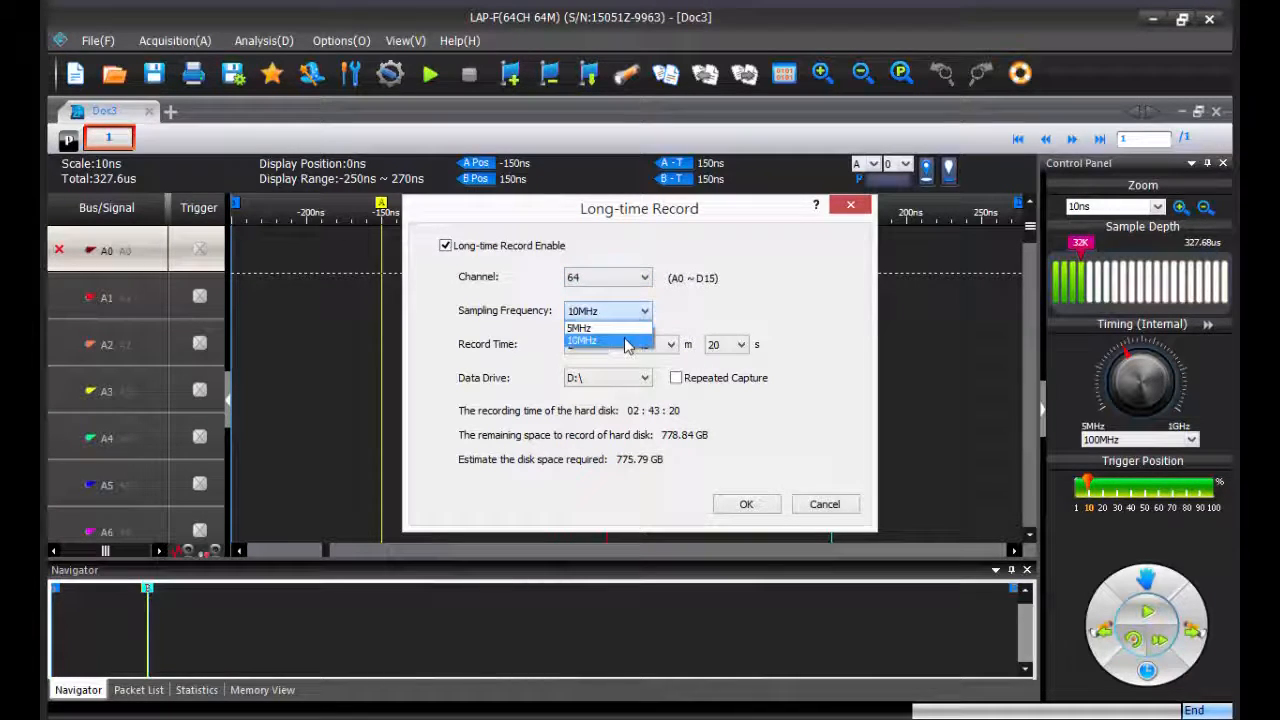
{"action": "left_click", "coordinate": [642, 277]}
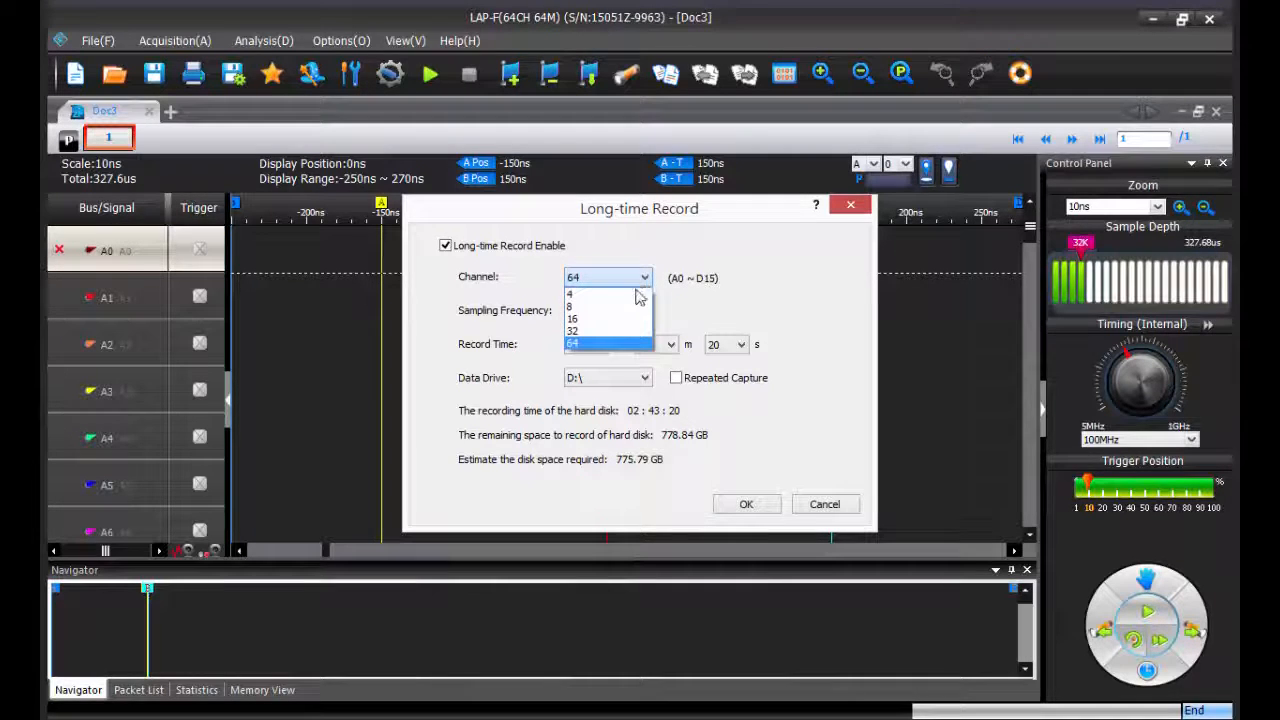
{"action": "left_click", "coordinate": [572, 293]}
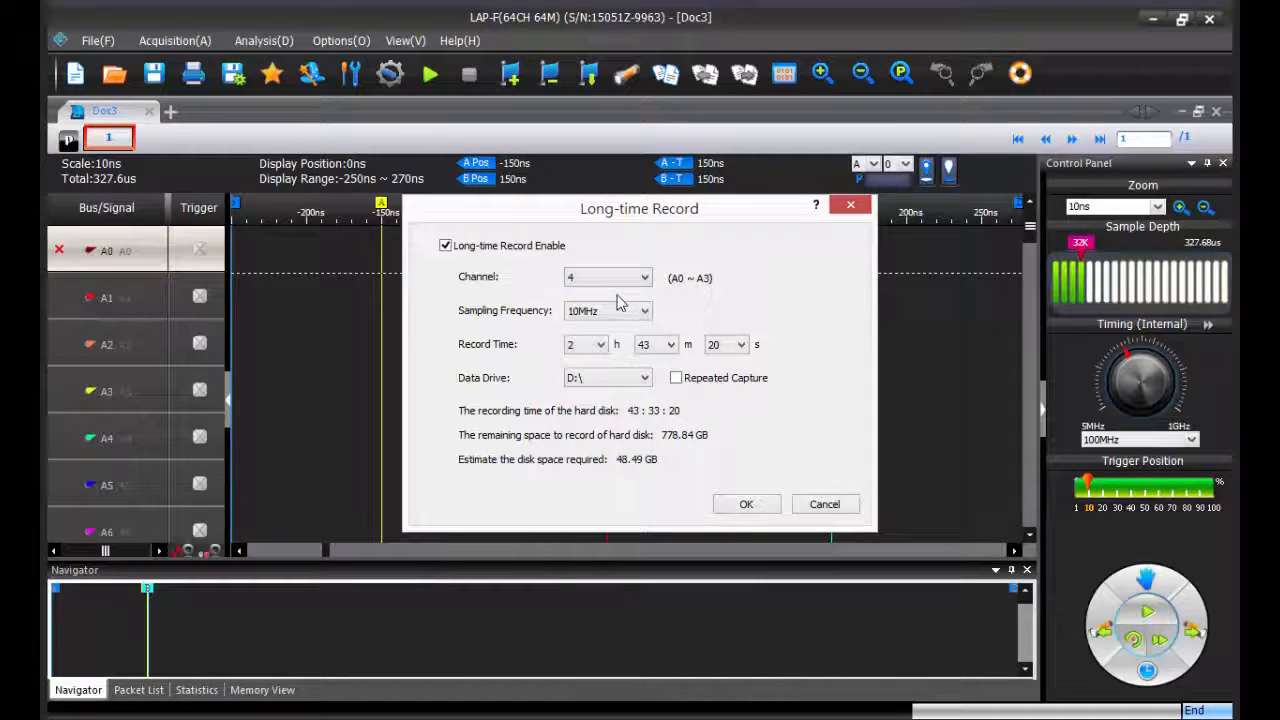
{"action": "left_click", "coordinate": [643, 310]}
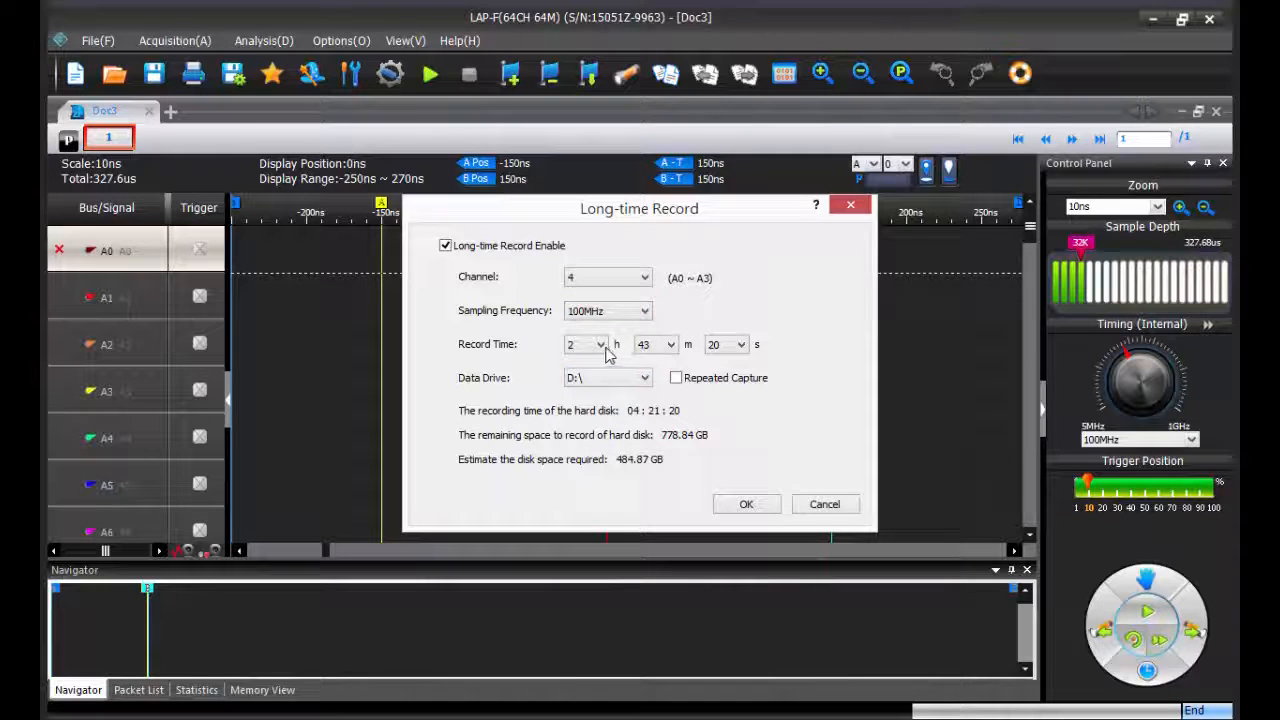
Step: Set the record time to 1 h 0 m 0 s and confirm the Long-time Record dialog
{"action": "left_click", "coordinate": [599, 344]}
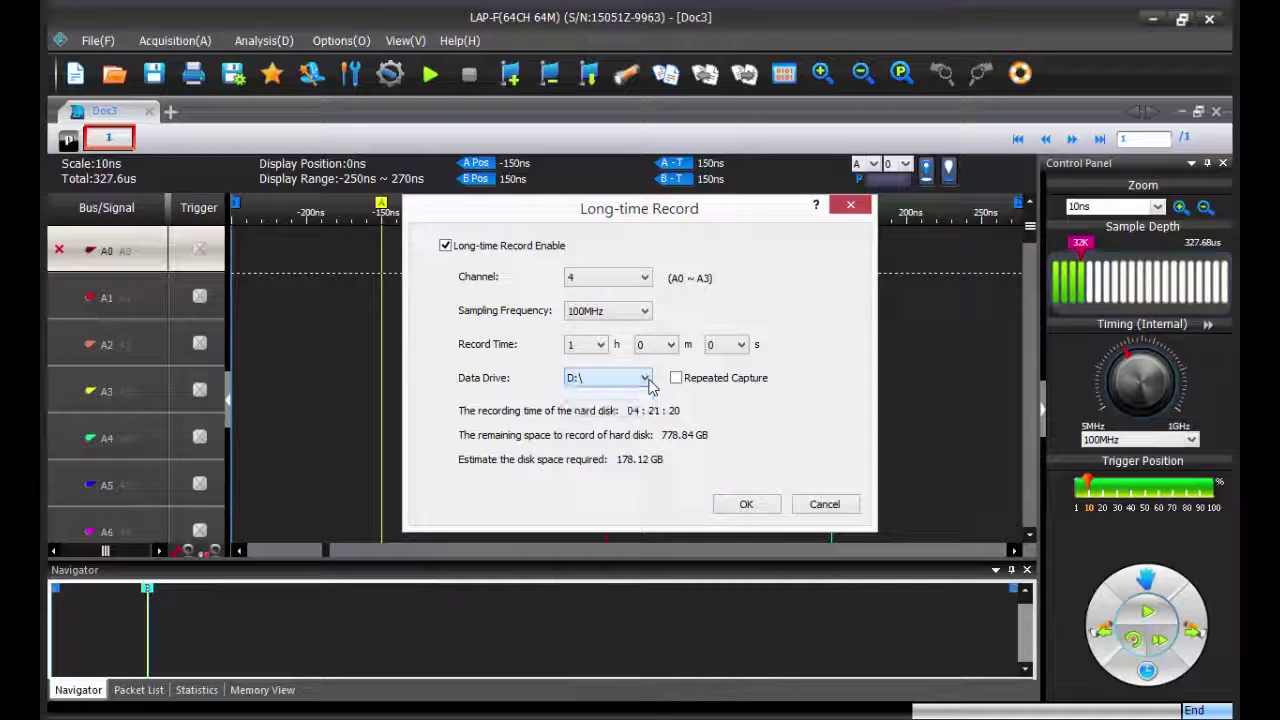
{"action": "left_click", "coordinate": [746, 504]}
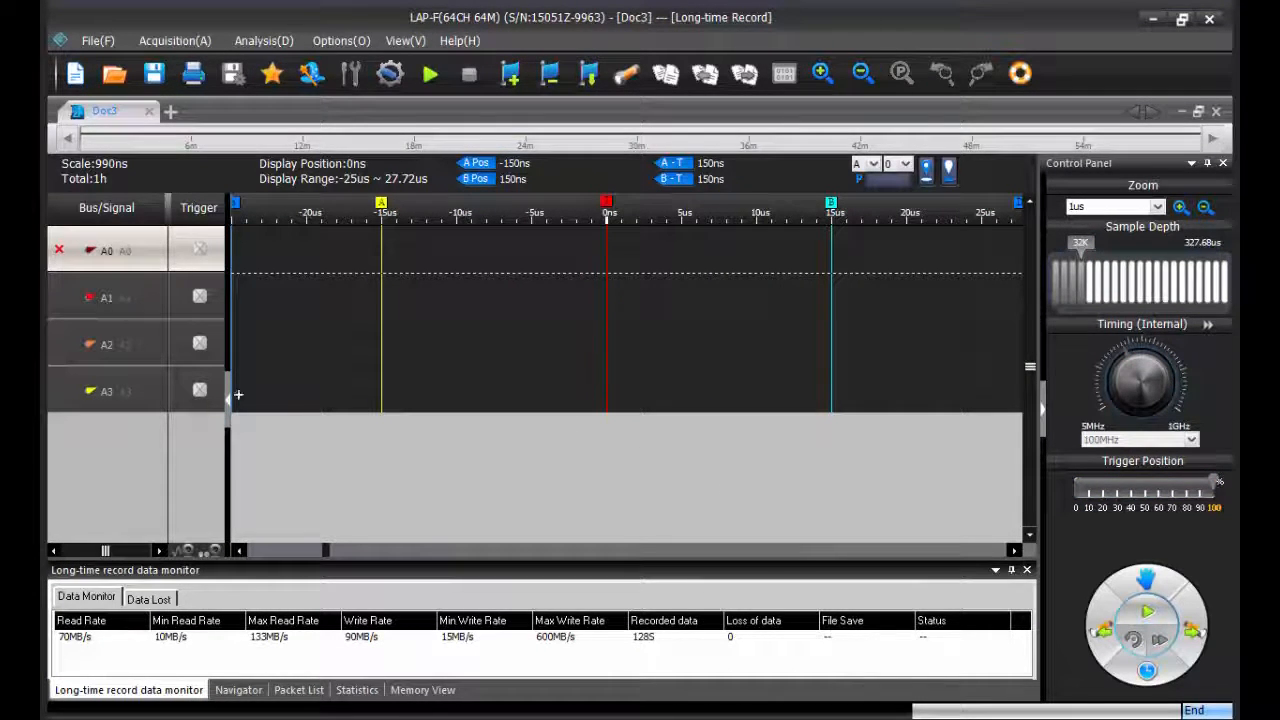
{"action": "mouse_move", "coordinate": [936, 528]}
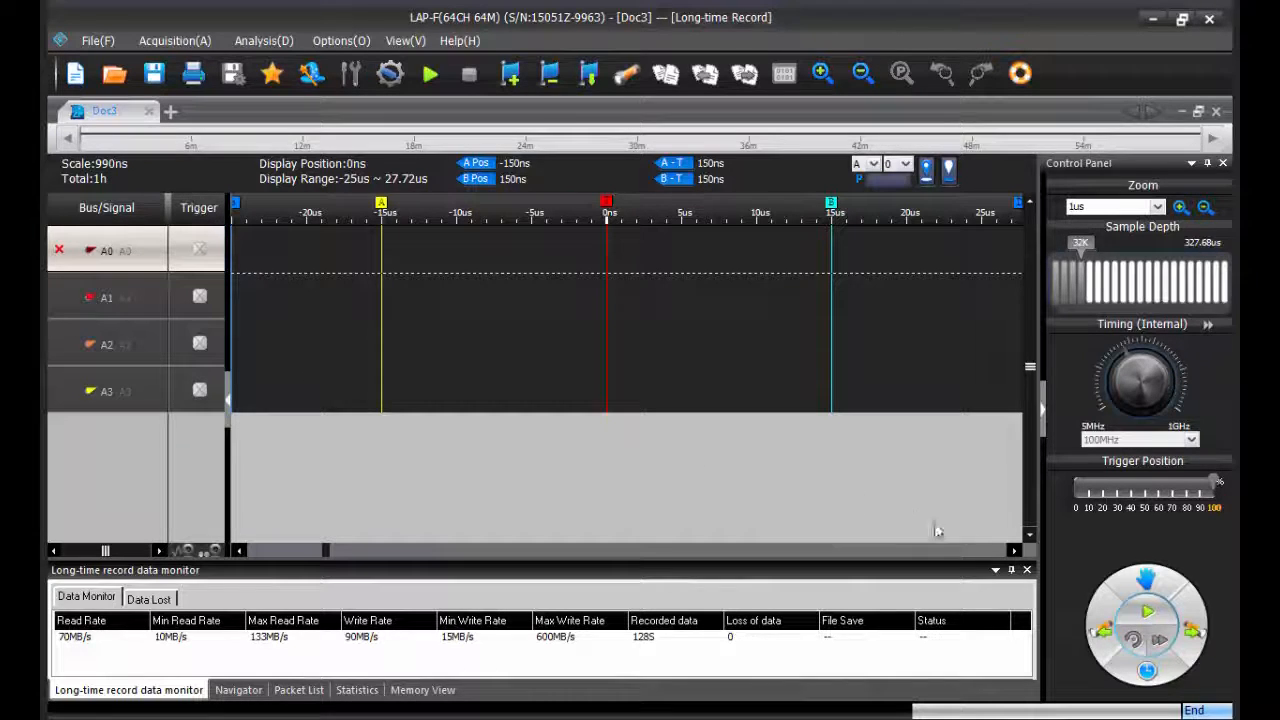
Step: Run the four-channel long-time recording and bring up protocol decoder selection
{"action": "left_click", "coordinate": [1147, 632]}
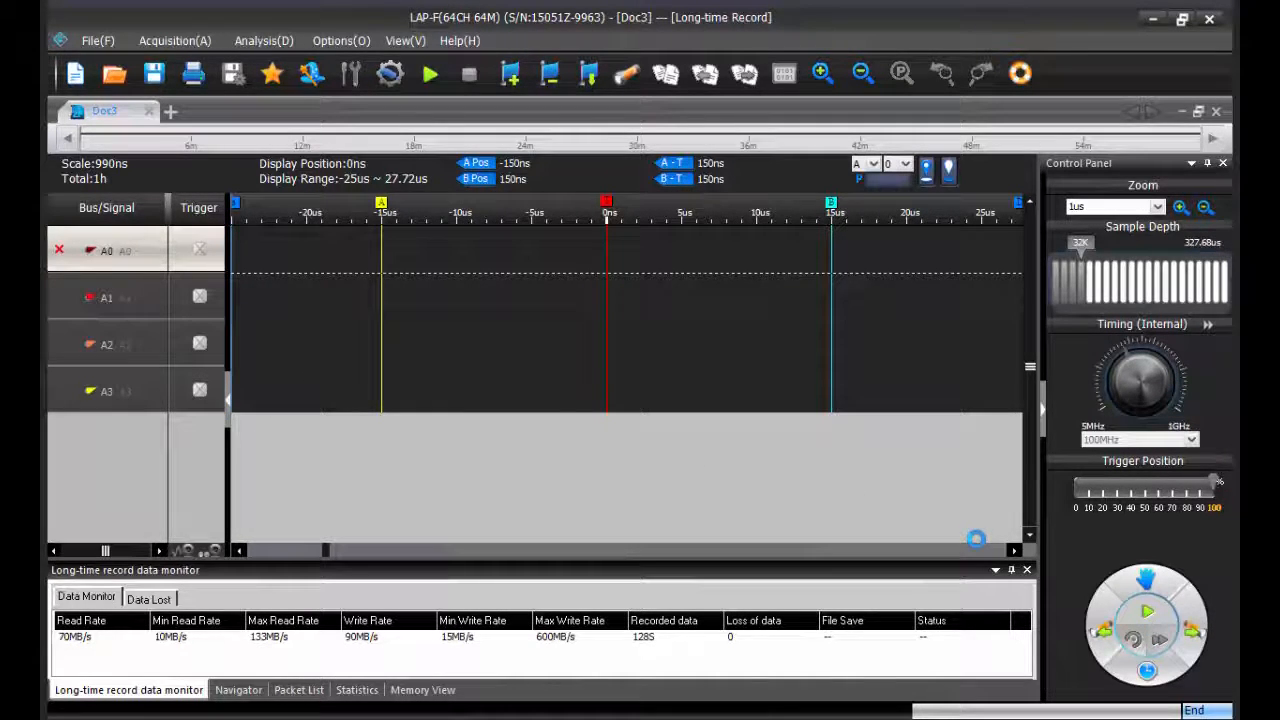
{"action": "left_click", "coordinate": [429, 73]}
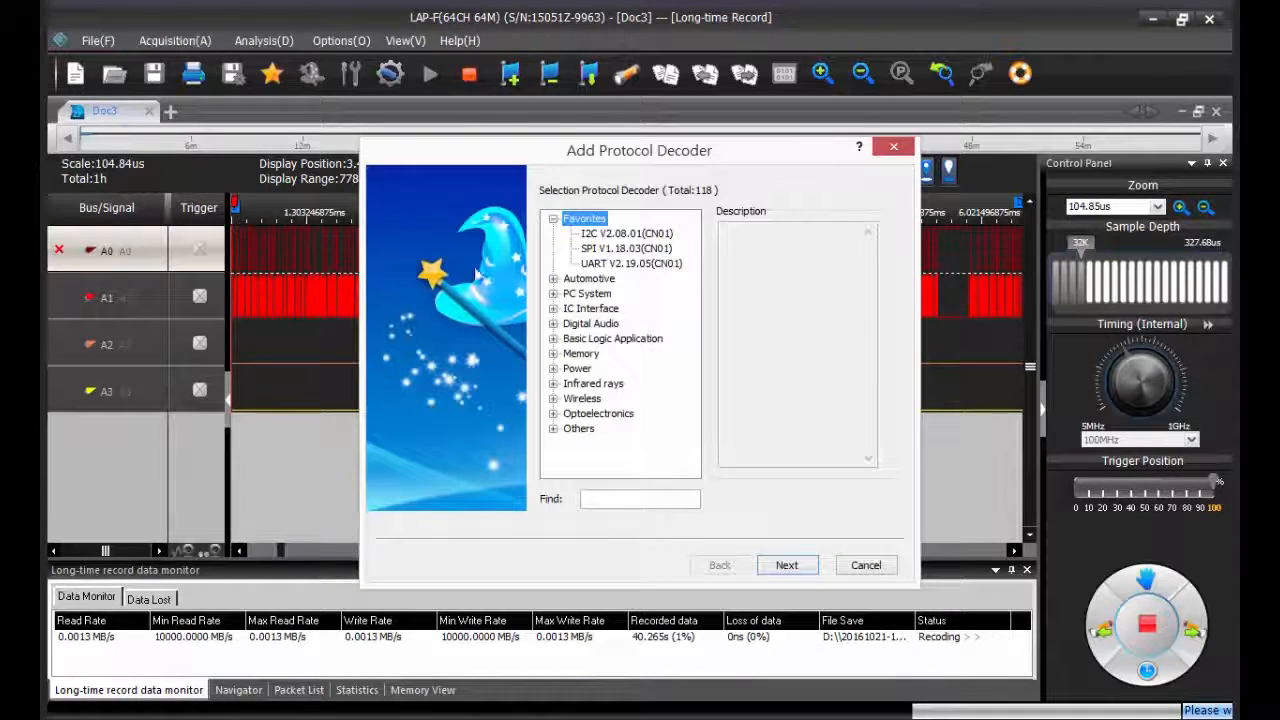
Step: Add an I2C decoder BUS0 with SDA on A0 and SCL on A1
{"action": "left_click", "coordinate": [605, 233]}
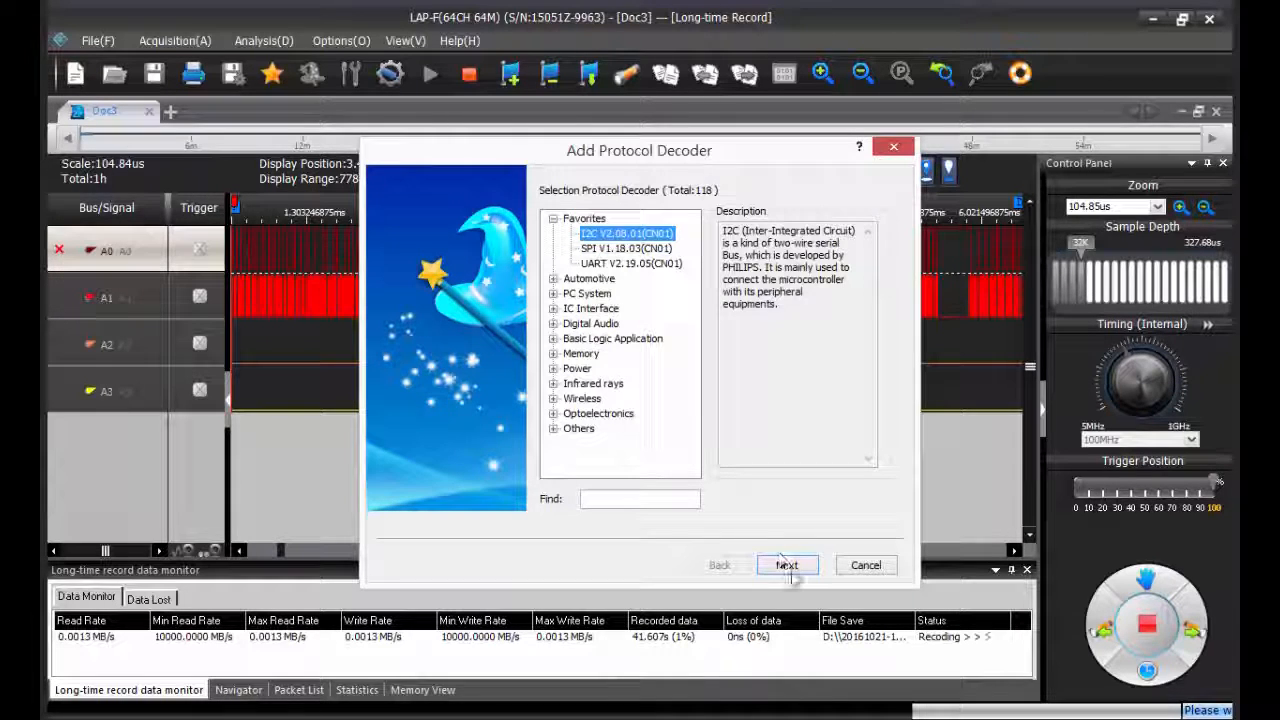
{"action": "left_click", "coordinate": [787, 565]}
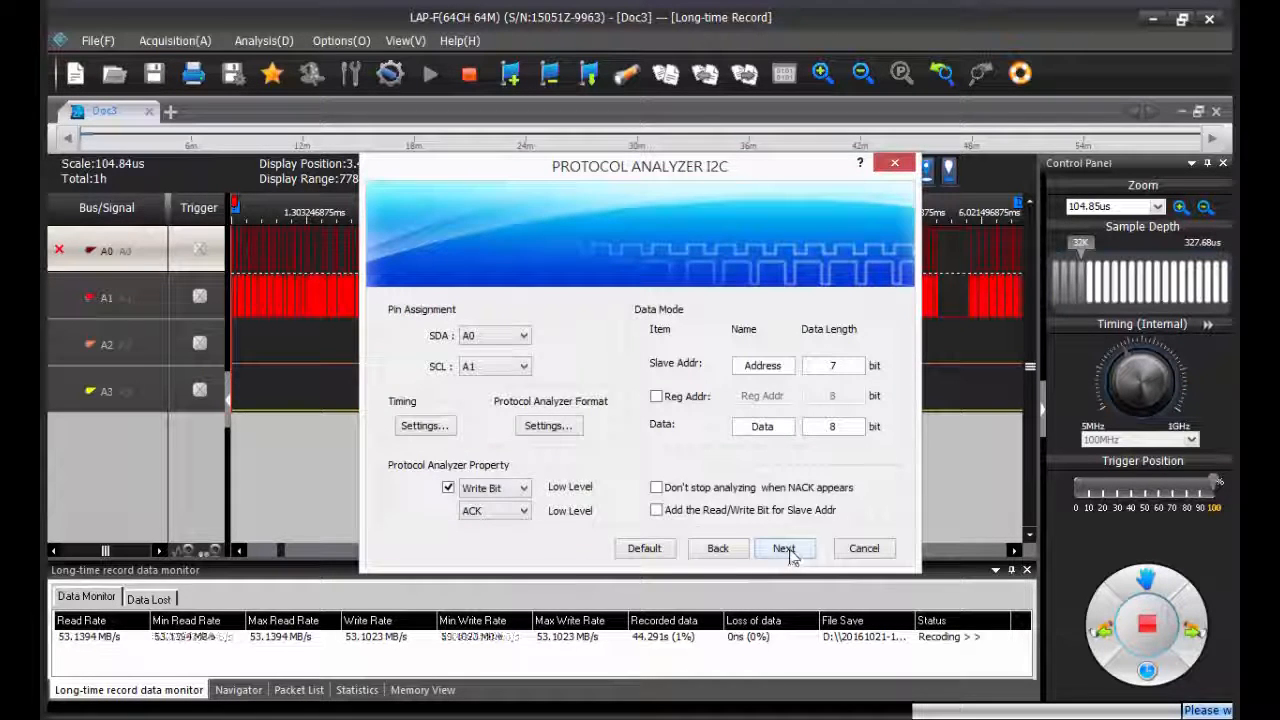
{"action": "left_click", "coordinate": [785, 548]}
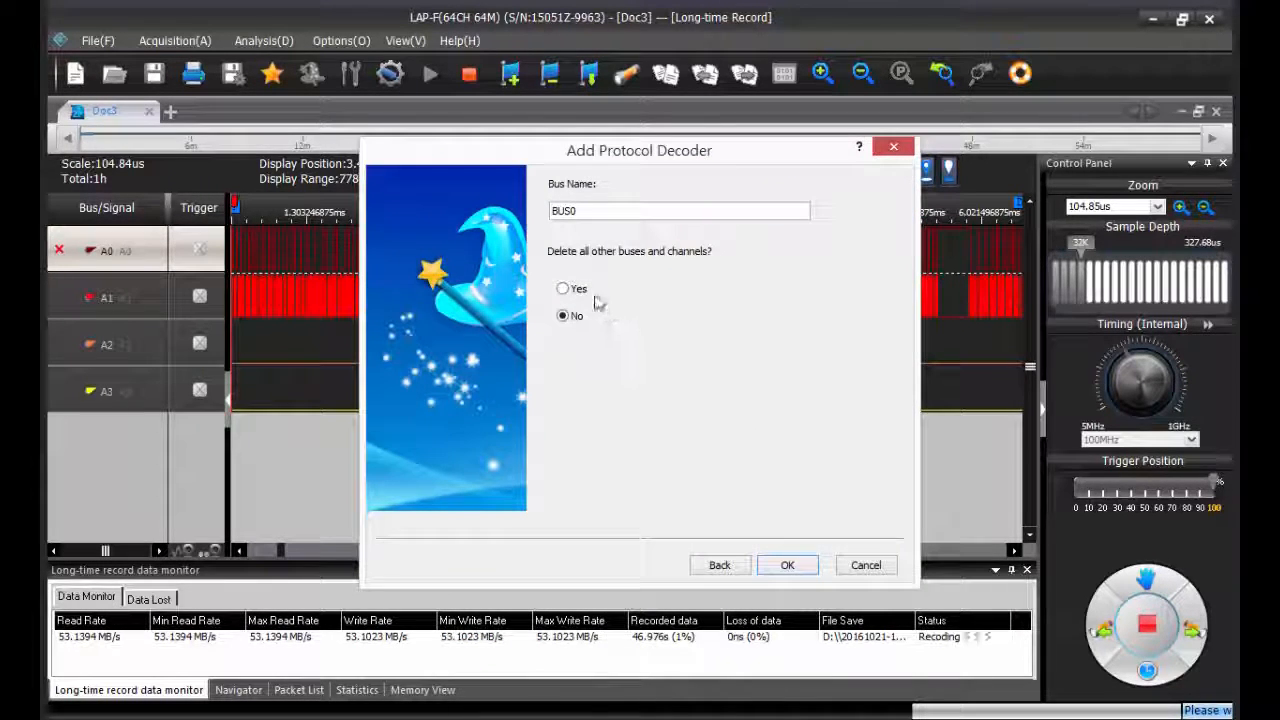
{"action": "left_click", "coordinate": [787, 564]}
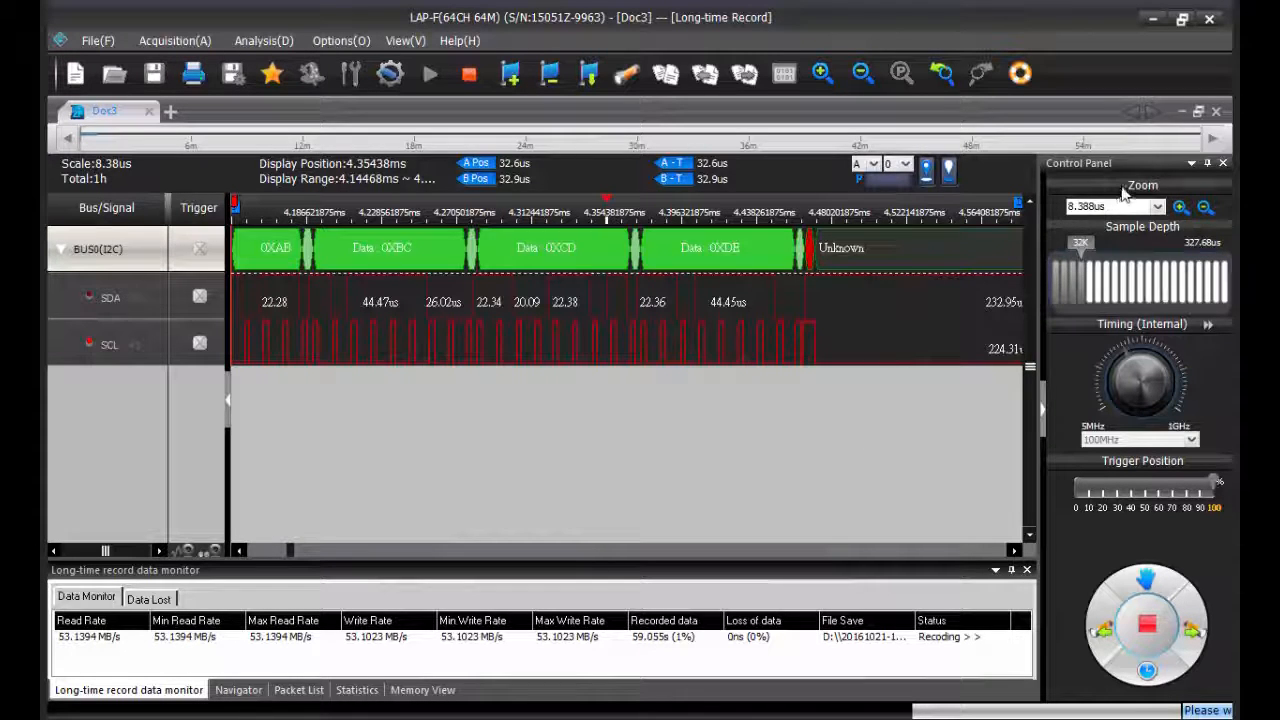
Step: Stop the long-time recording so it finishes at about 60 seconds
{"action": "left_click", "coordinate": [1142, 628]}
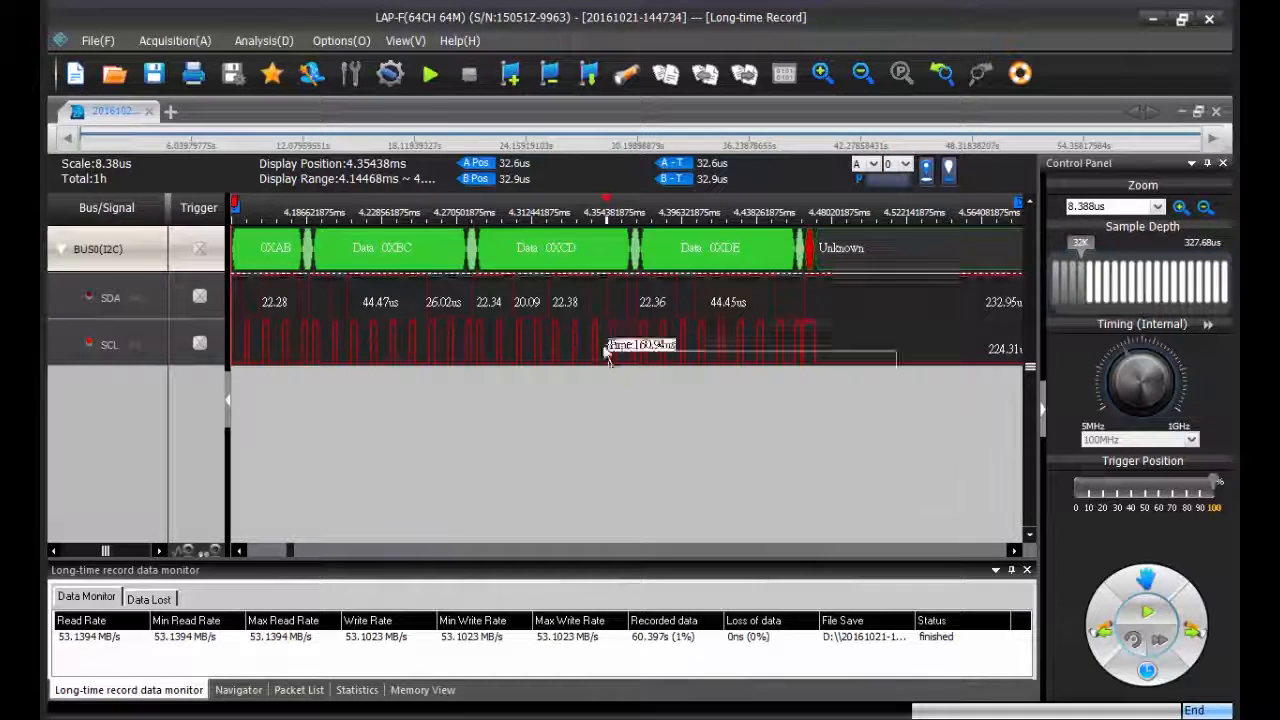
{"action": "left_click", "coordinate": [859, 71]}
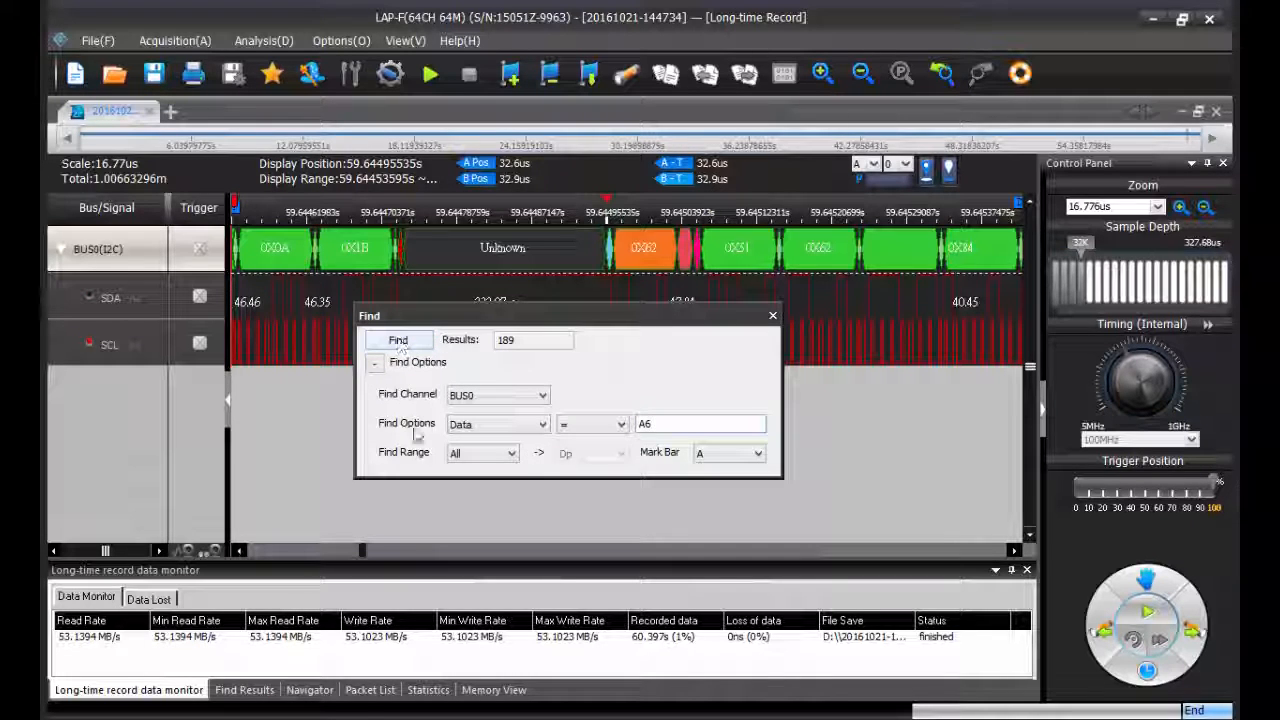
Step: Find every BUS0 data value A6 and jump to the fifth match at 53.94 ms
{"action": "left_click", "coordinate": [398, 340]}
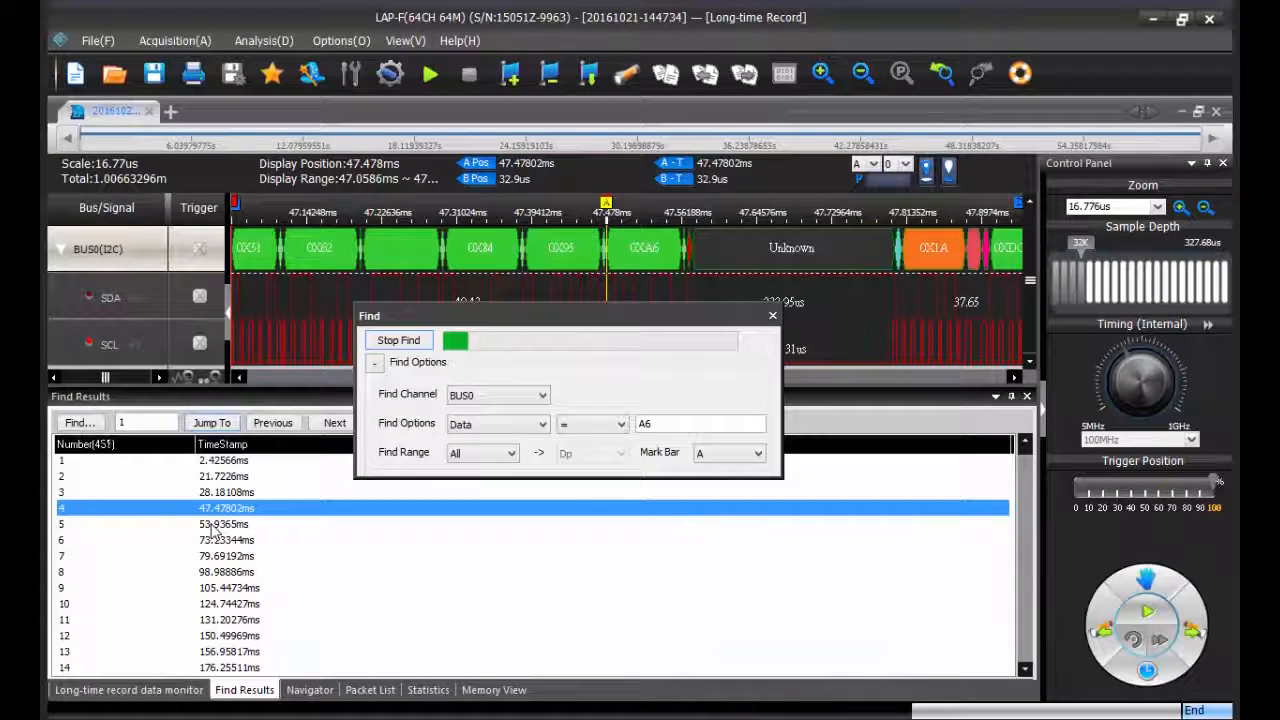
{"action": "left_click", "coordinate": [334, 422]}
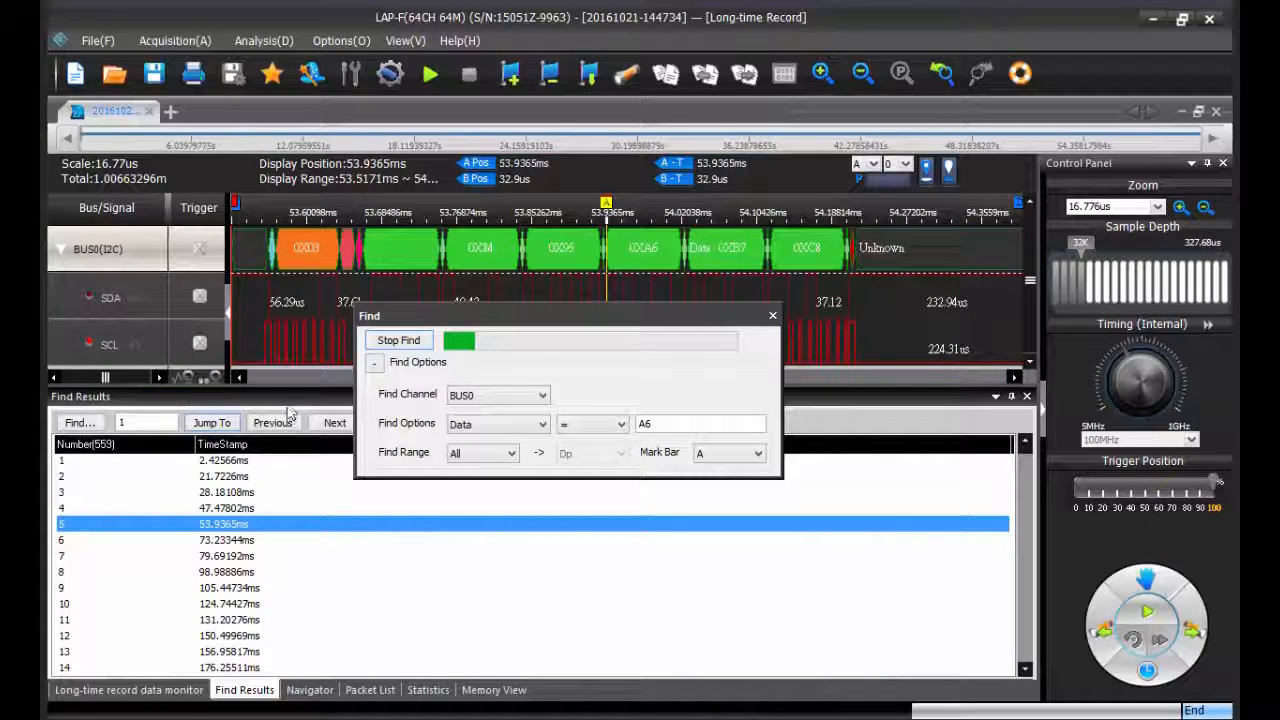